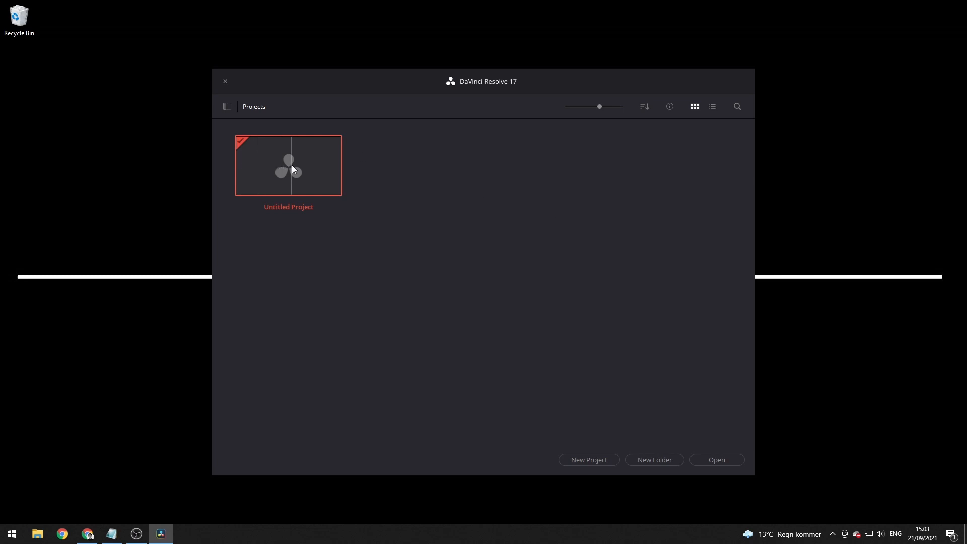
Open the Untitled Project from the Project Manager and save its Project Settings.
double_click(288, 165)
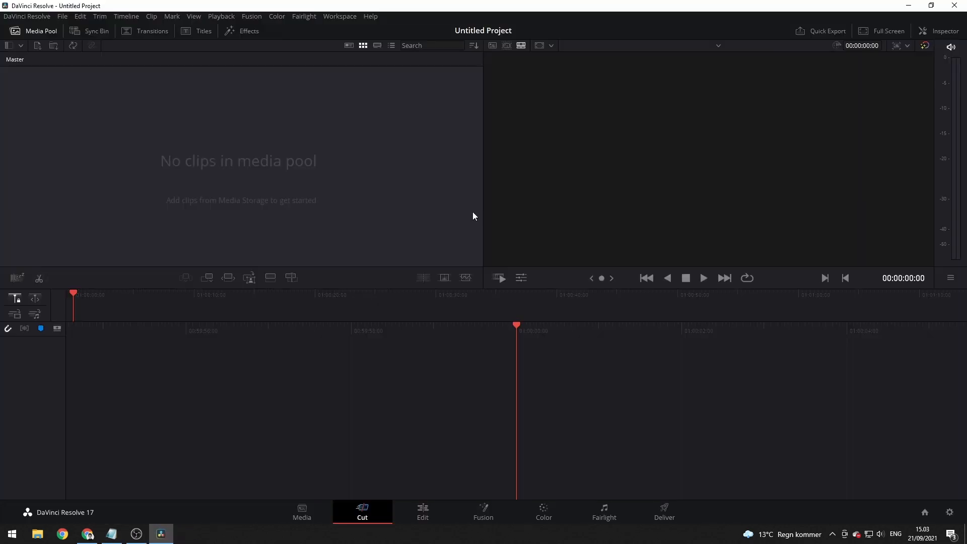
left_click(61, 16)
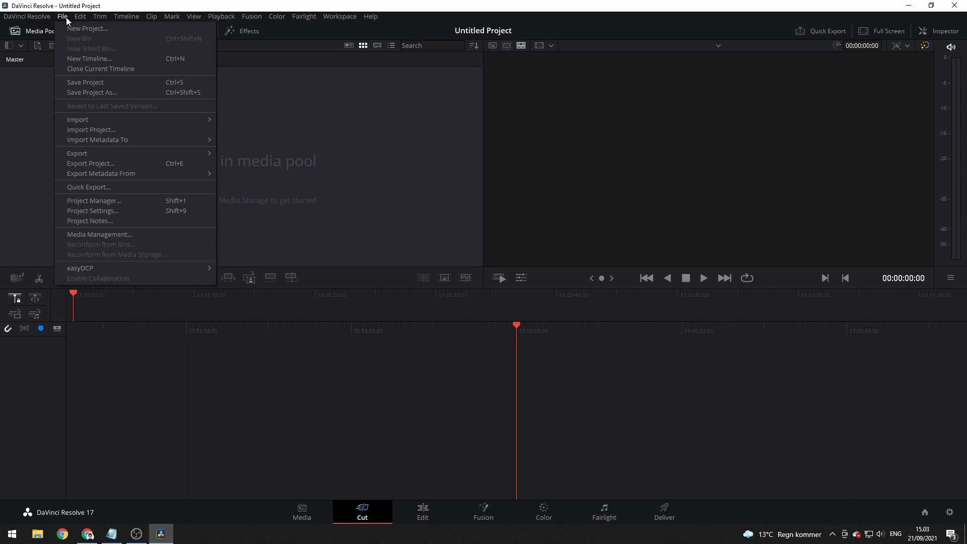
mouse_move(93, 210)
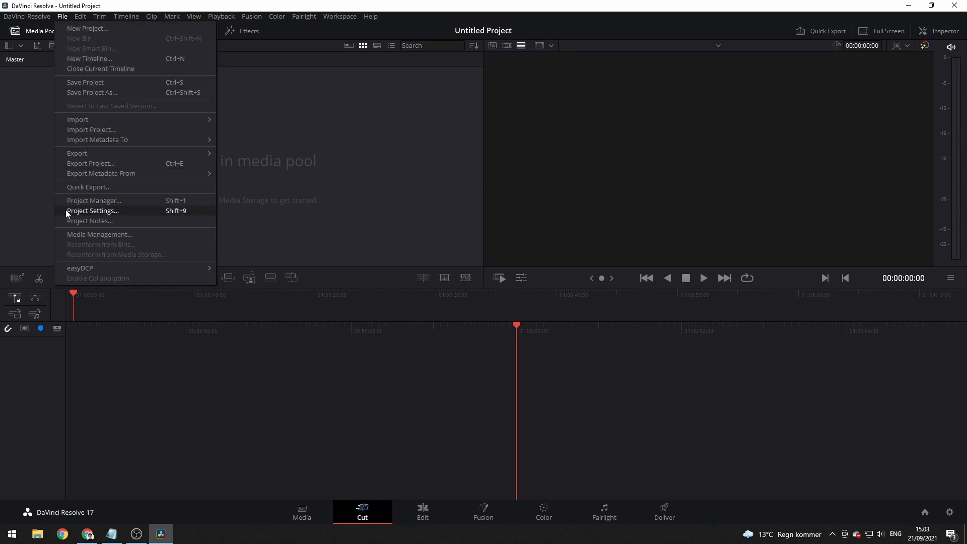
left_click(92, 210)
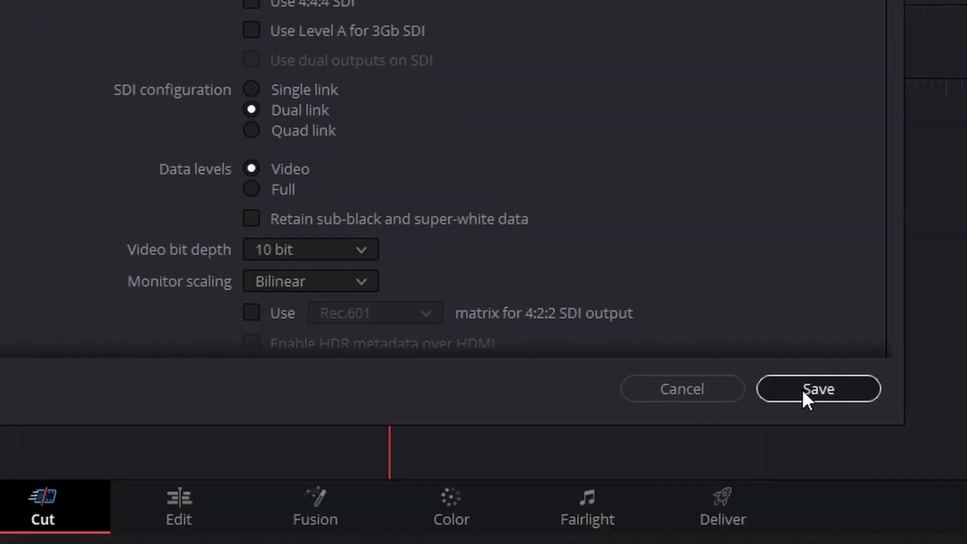
left_click(818, 388)
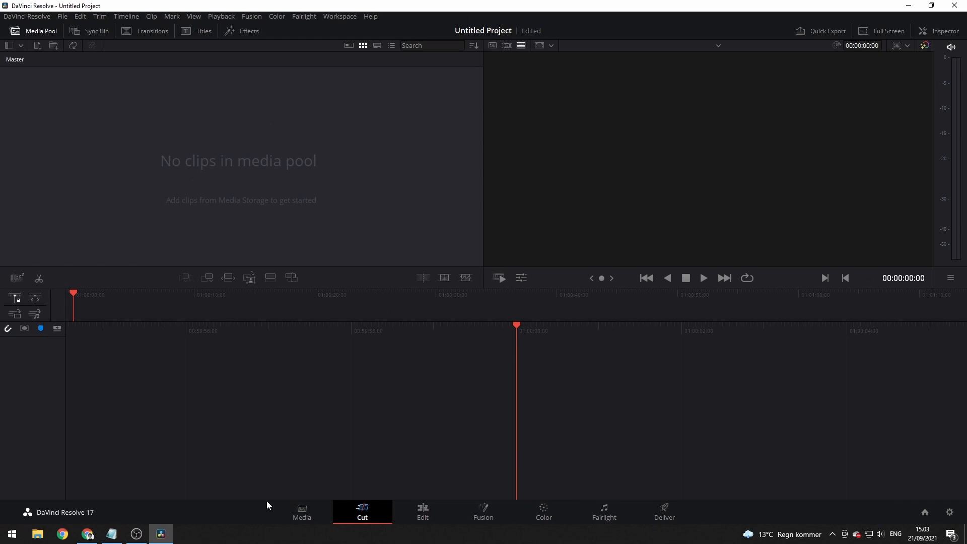
On the Edit page, create Timeline 1 and list the Effects Library's video effects.
left_click(423, 511)
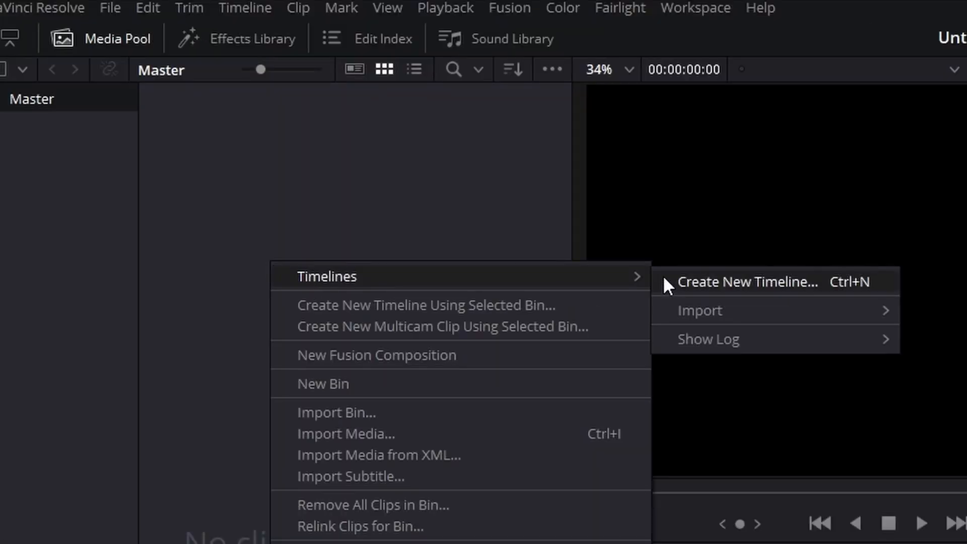
left_click(746, 282)
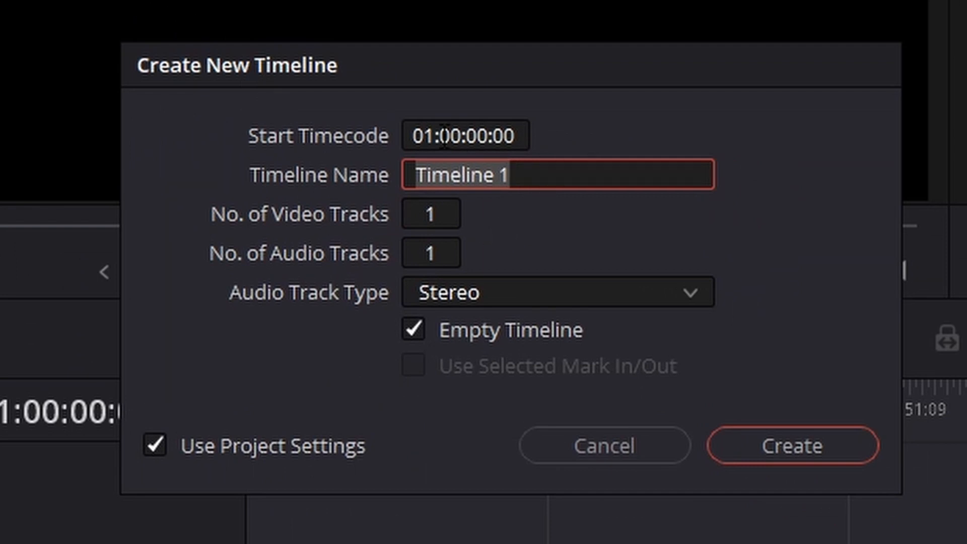
mouse_move(808, 462)
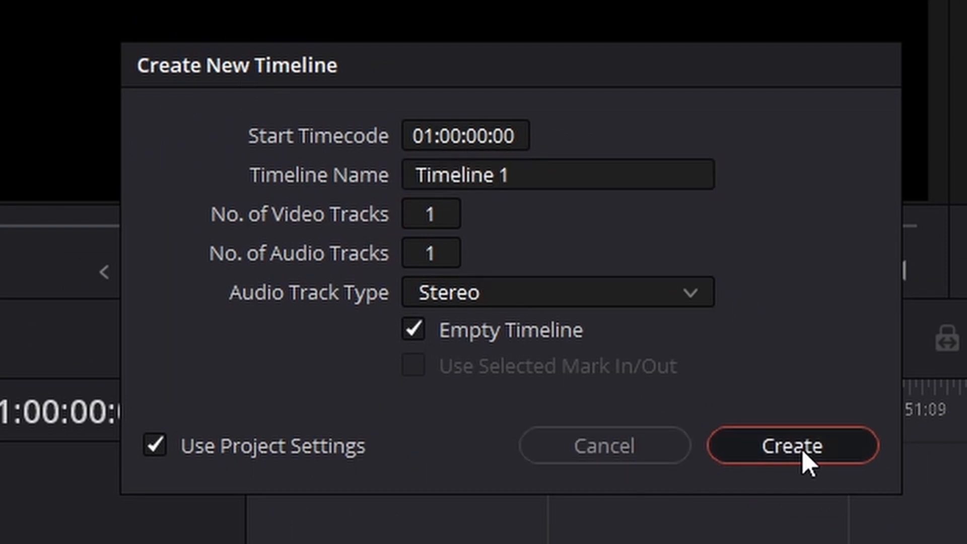
left_click(793, 445)
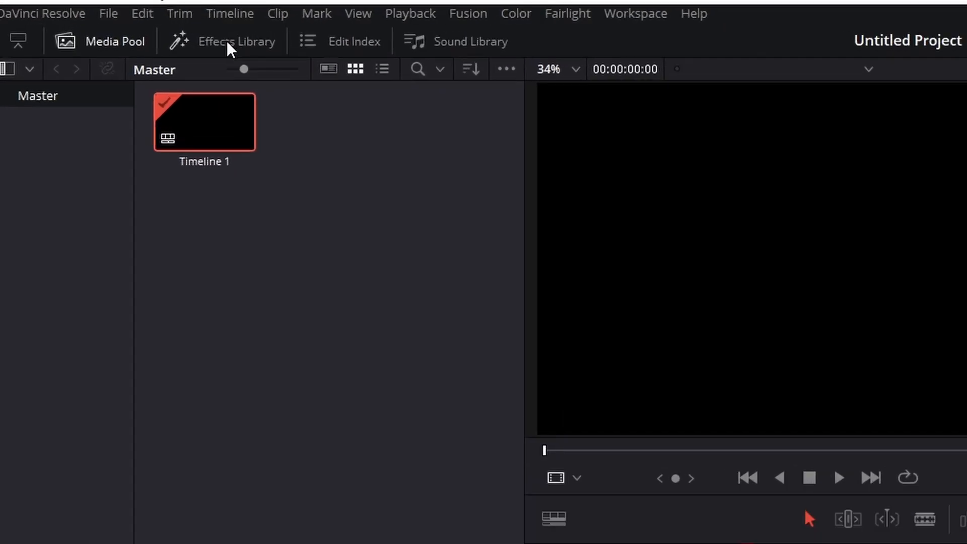
left_click(236, 41)
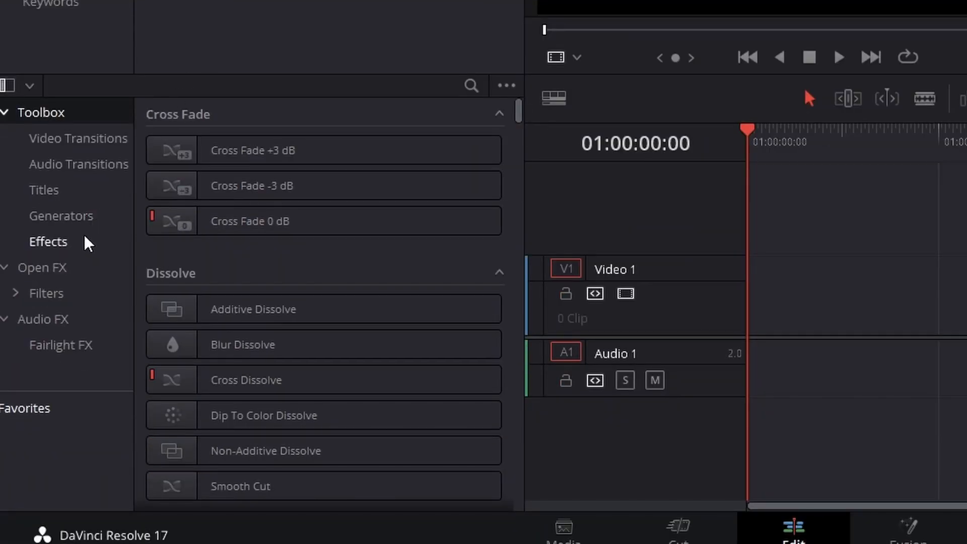
left_click(47, 241)
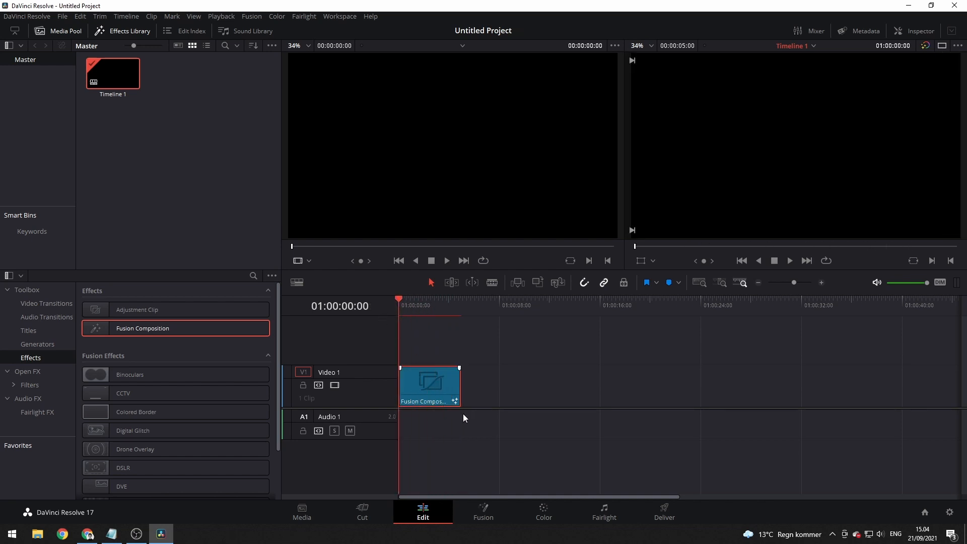
In Fusion, select MediaOut1 and add a Text+ node to the composition.
left_click(483, 512)
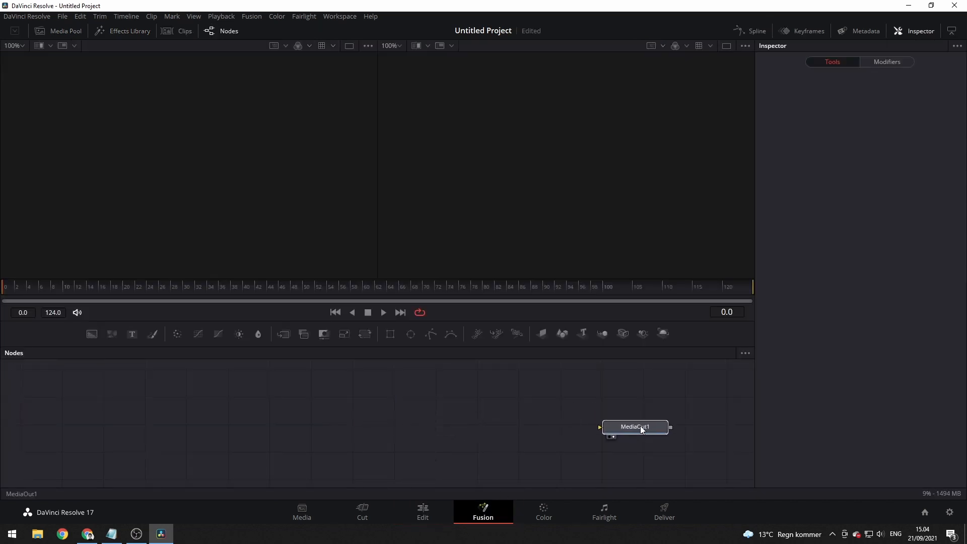
left_click(634, 427)
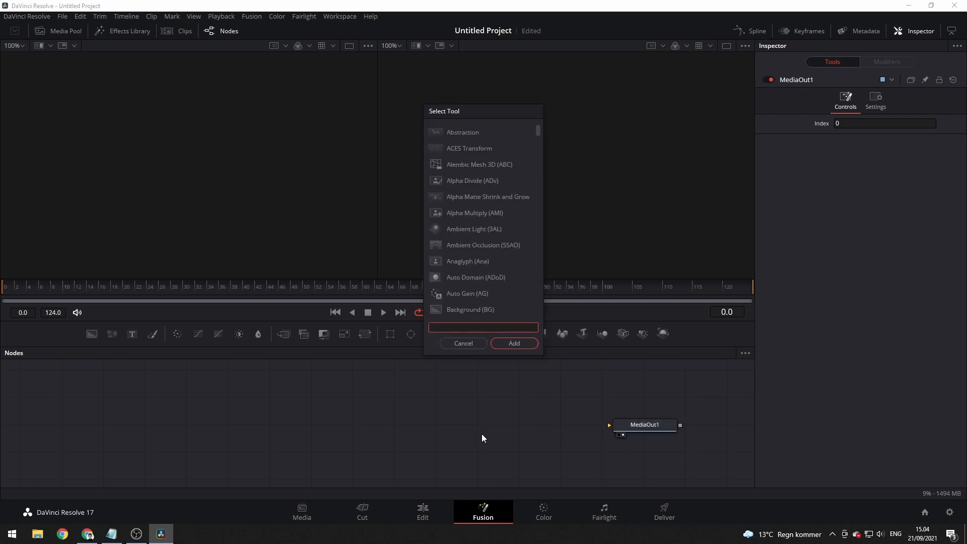
type("tex")
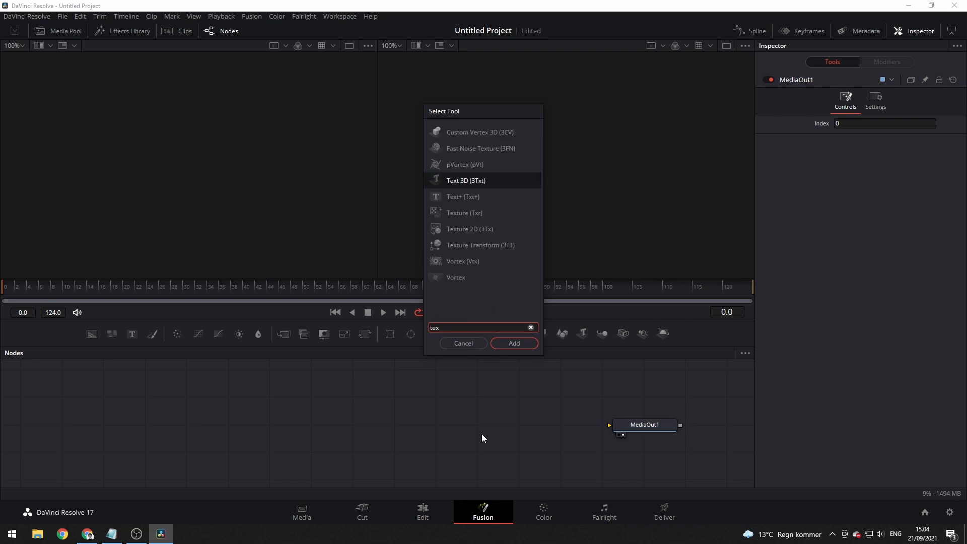
left_click(514, 343)
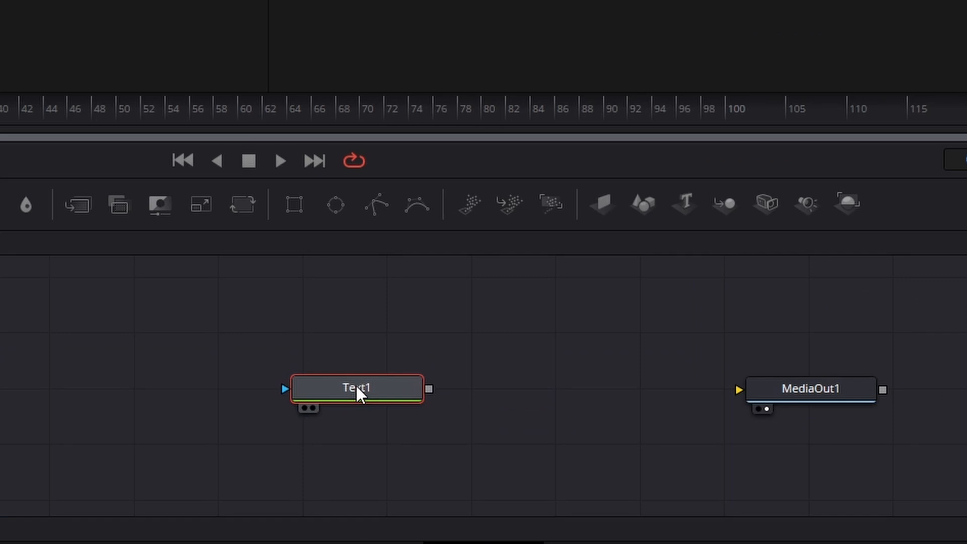
Rename the Text1 node to txt_test.
double_click(357, 388)
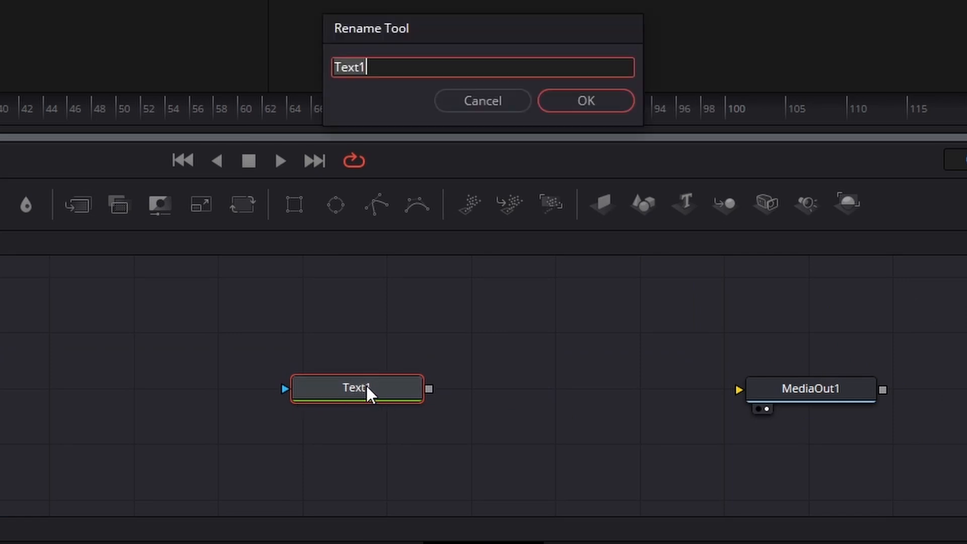
type("txt")
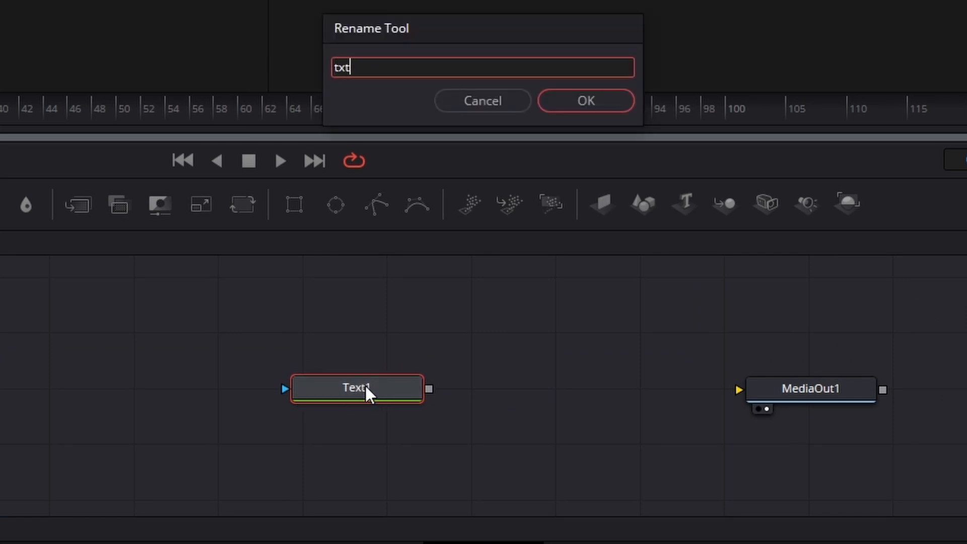
left_click(585, 101)
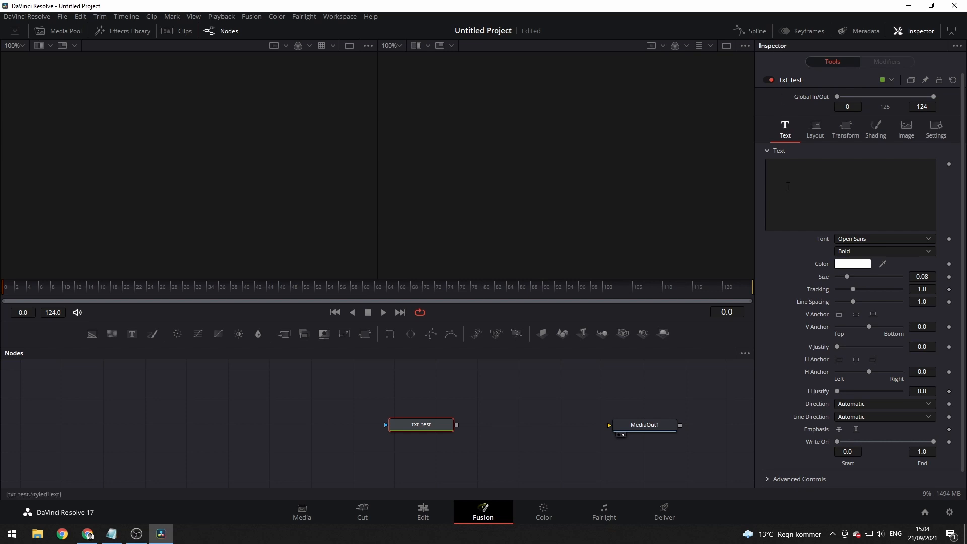
Enter 'Test text for tutorial' in the Text+ Inspector text box.
left_click(850, 194)
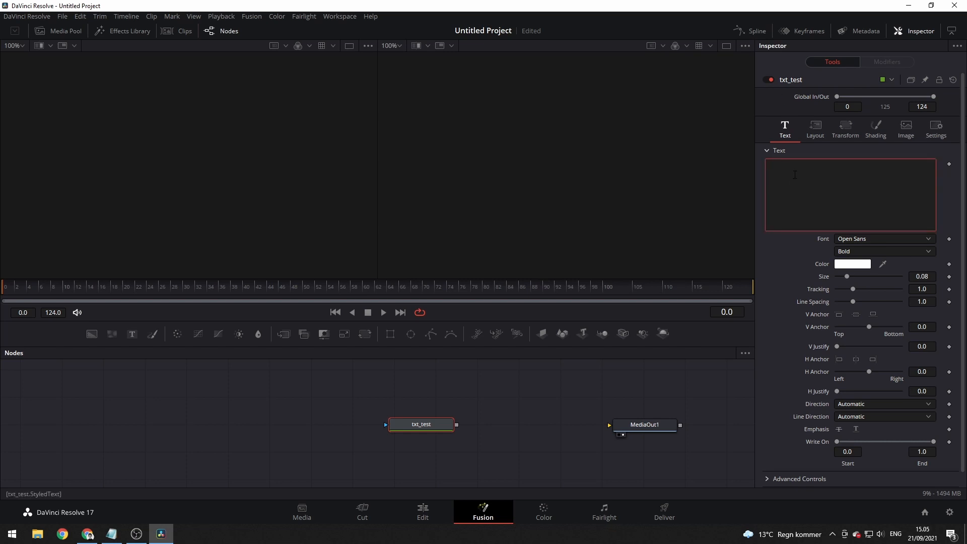
type("Test")
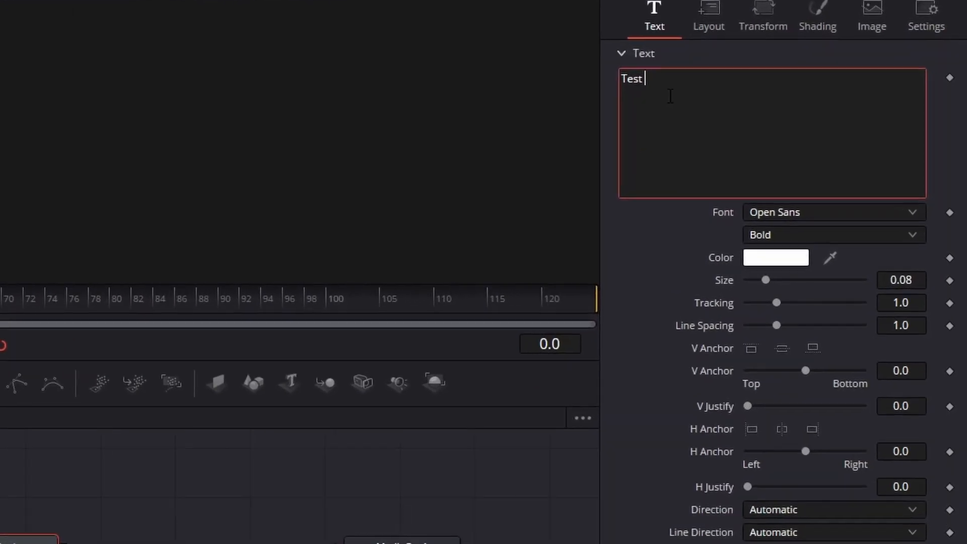
type("text for")
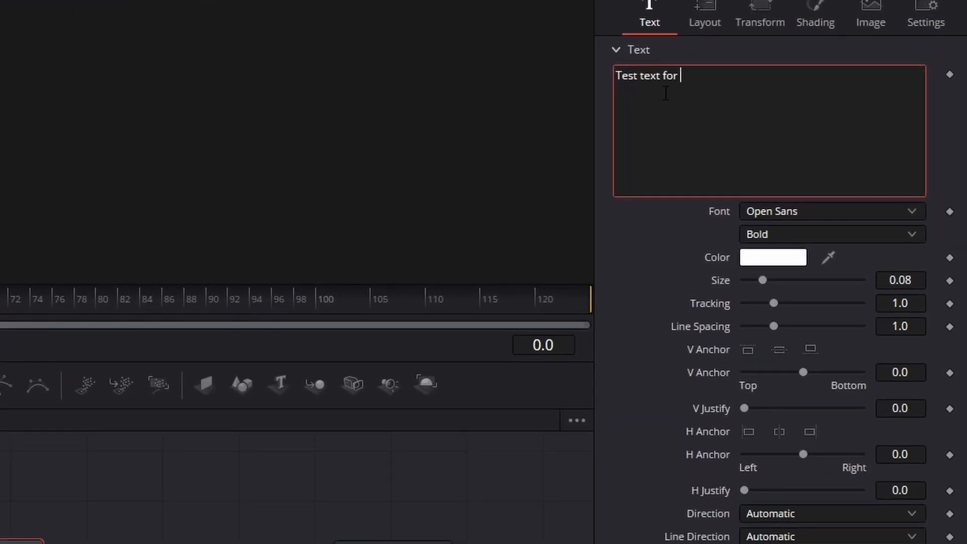
type("tutorial")
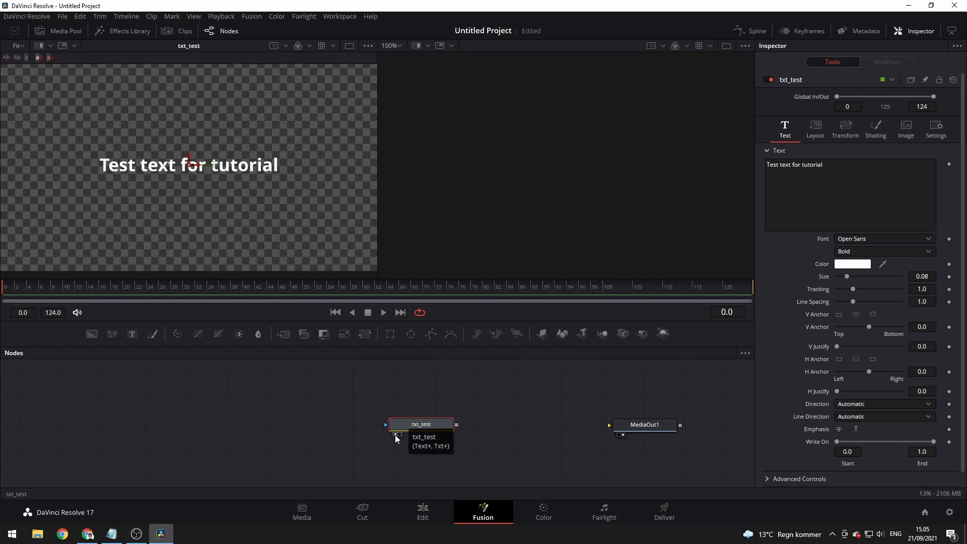
mouse_move(344, 385)
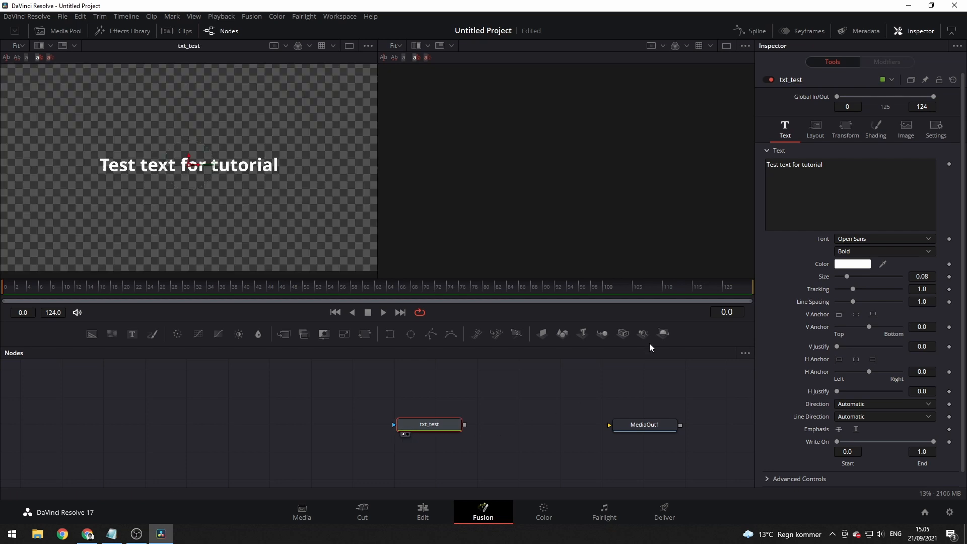
mouse_move(761, 35)
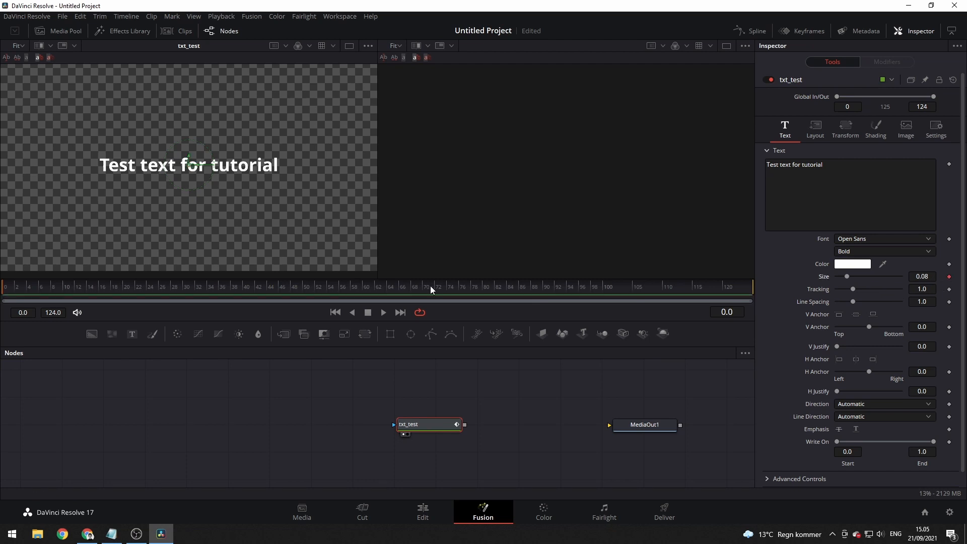
At frame 20, drag the Size slider up to enlarge the text.
left_click(151, 286)
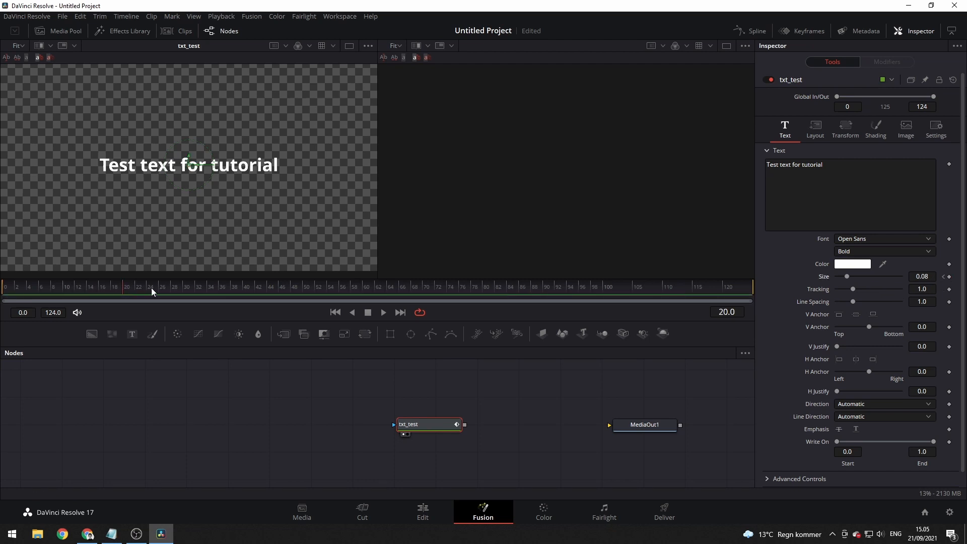
mouse_move(847, 276)
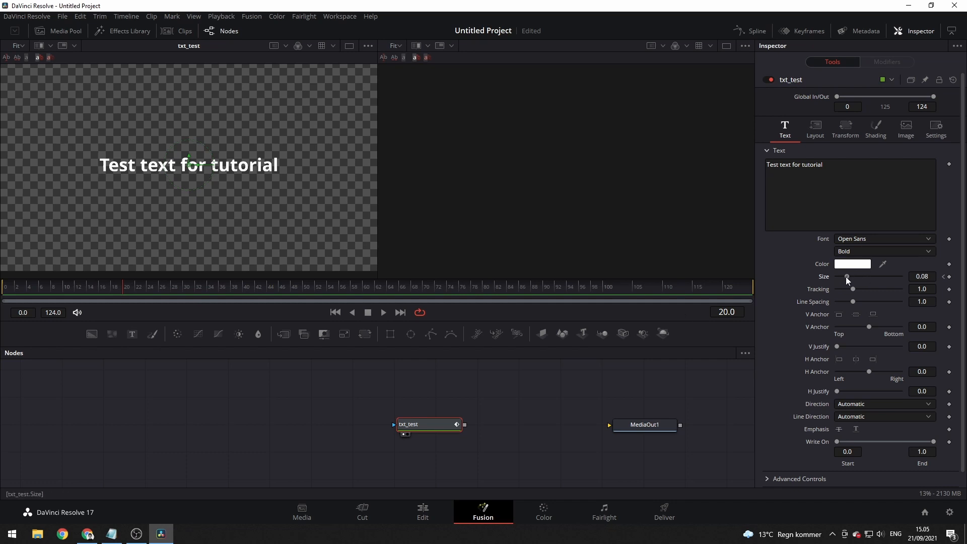
left_click_drag(847, 277, 863, 277)
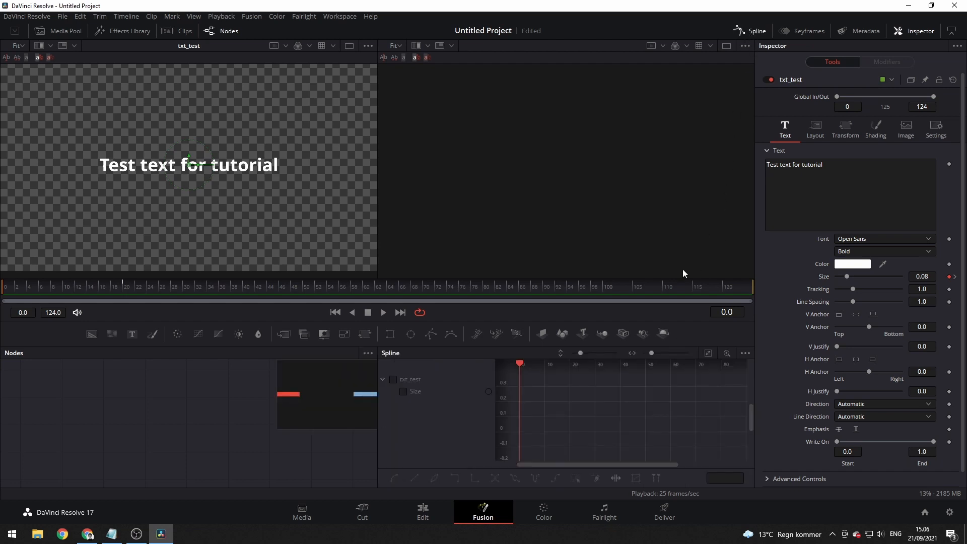
Show the Size curve in the Spline editor and drag its Bezier handles to ease growth.
left_click(393, 380)
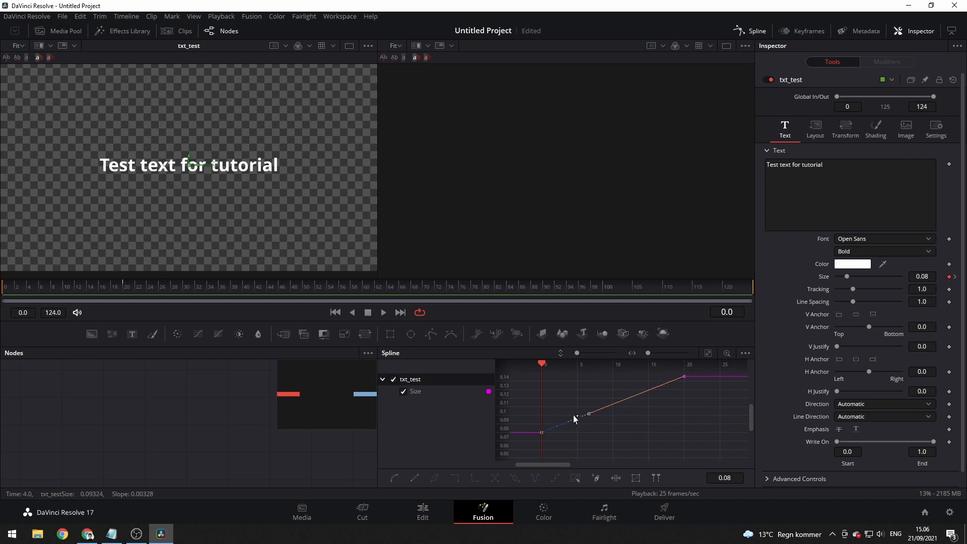
left_click_drag(574, 420, 589, 432)
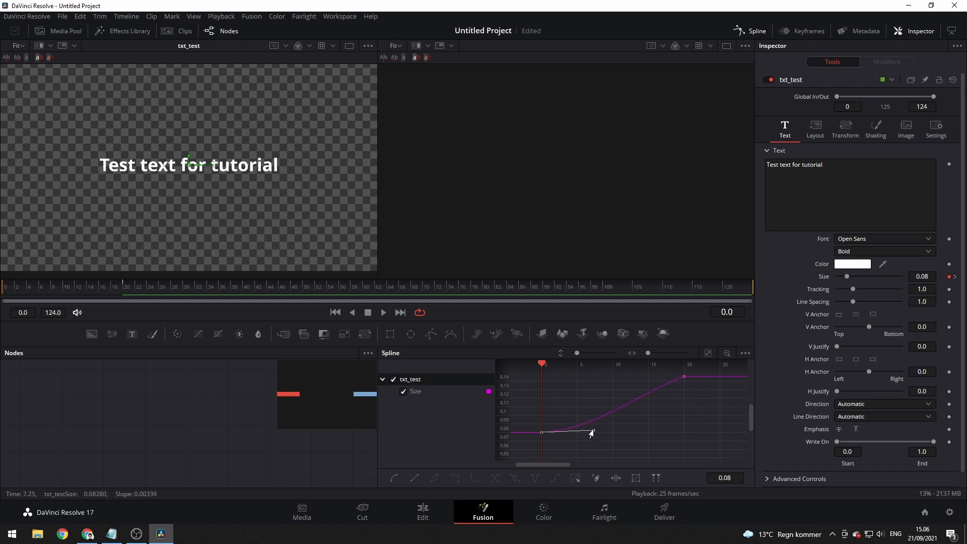
left_click_drag(590, 433, 629, 385)
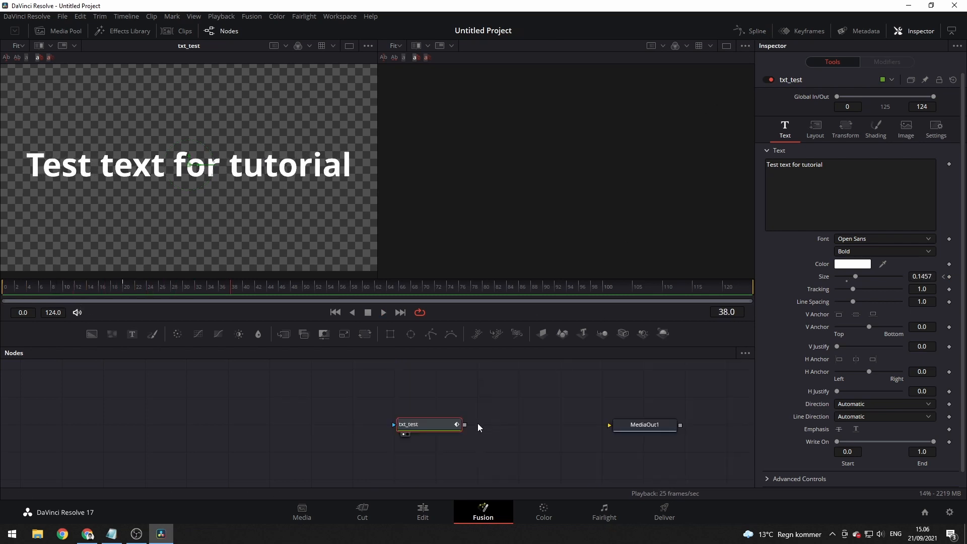
Connect txt_test to MediaOut1 and preview the text on the Edit page.
left_click_drag(464, 424, 607, 425)
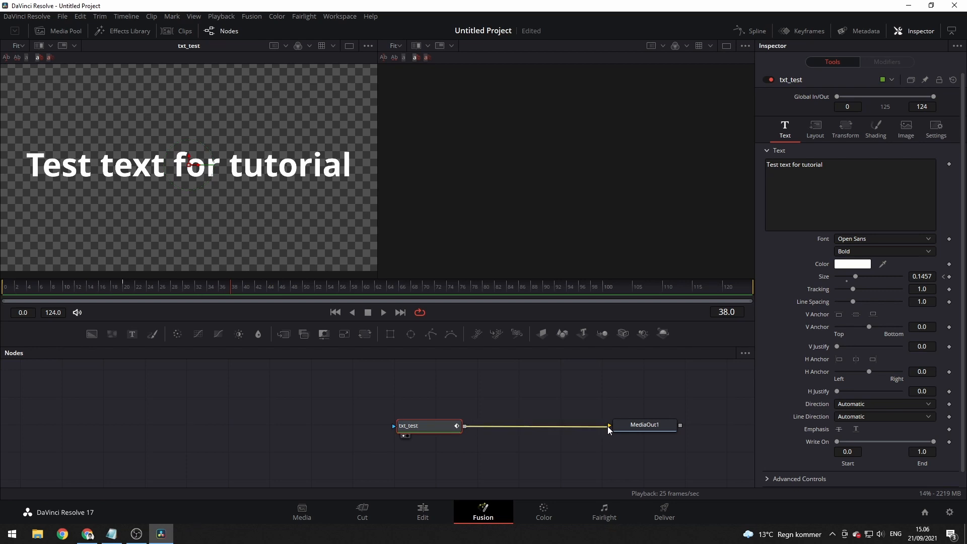
left_click(422, 511)
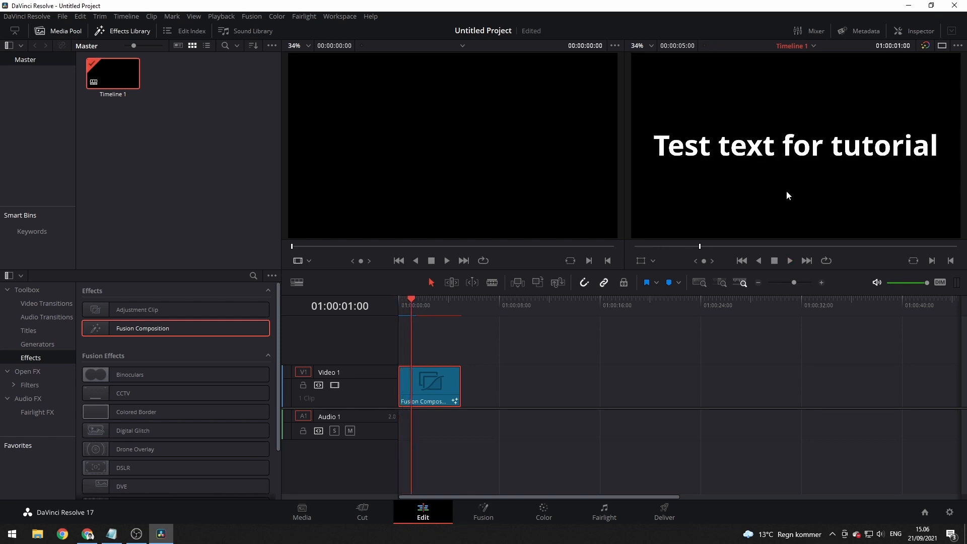
mouse_move(483, 515)
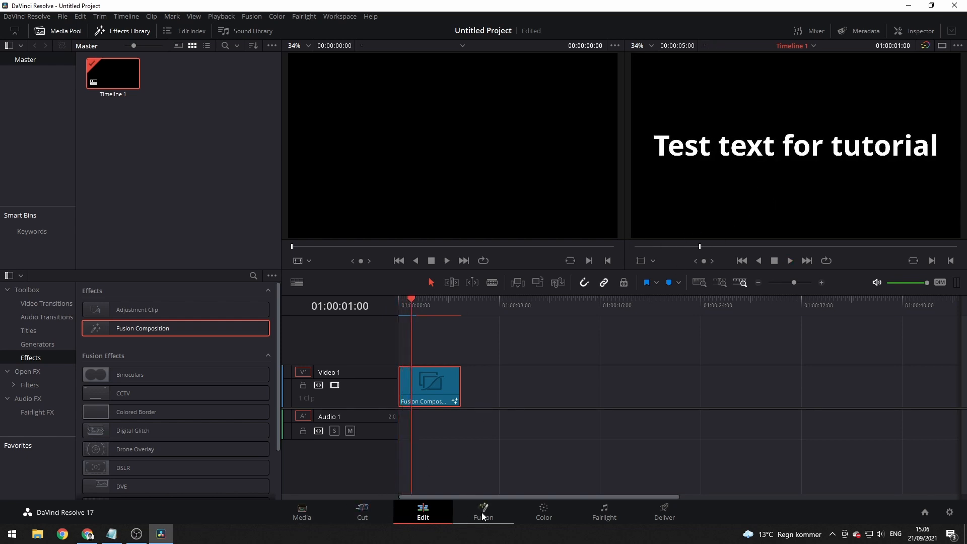
In Fusion, add a green Background, merge it with txt_test into MediaOut1, and play.
left_click(484, 512)
type("ba")
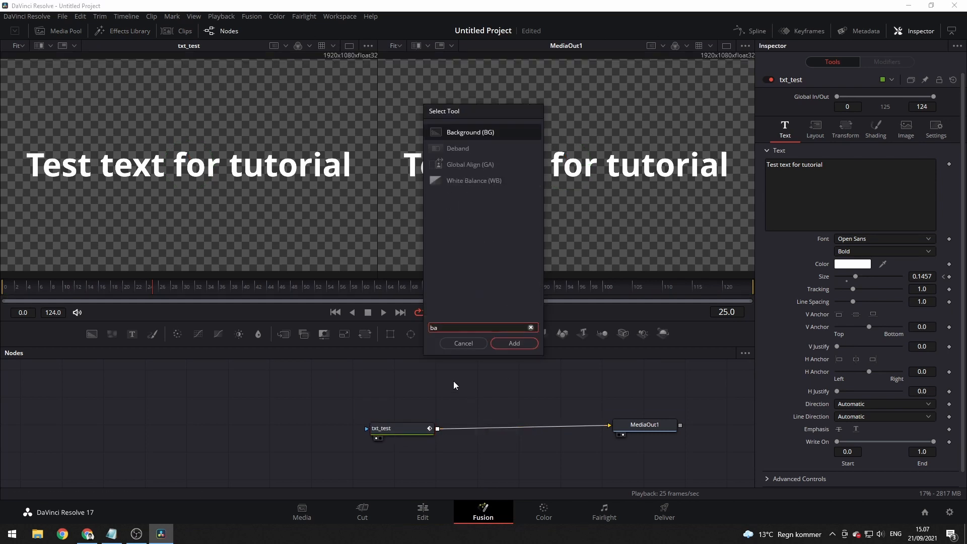
left_click(514, 343)
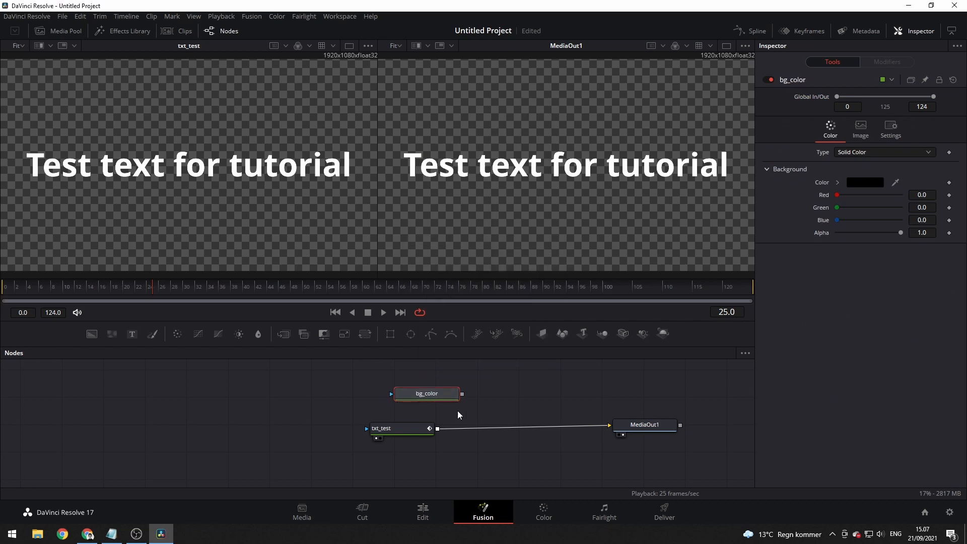
left_click(865, 181)
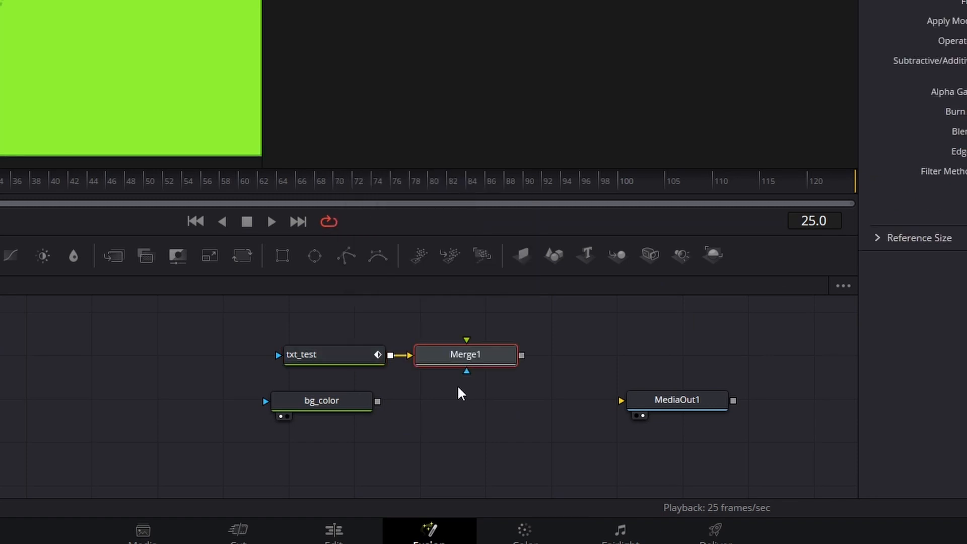
left_click_drag(466, 354, 512, 396)
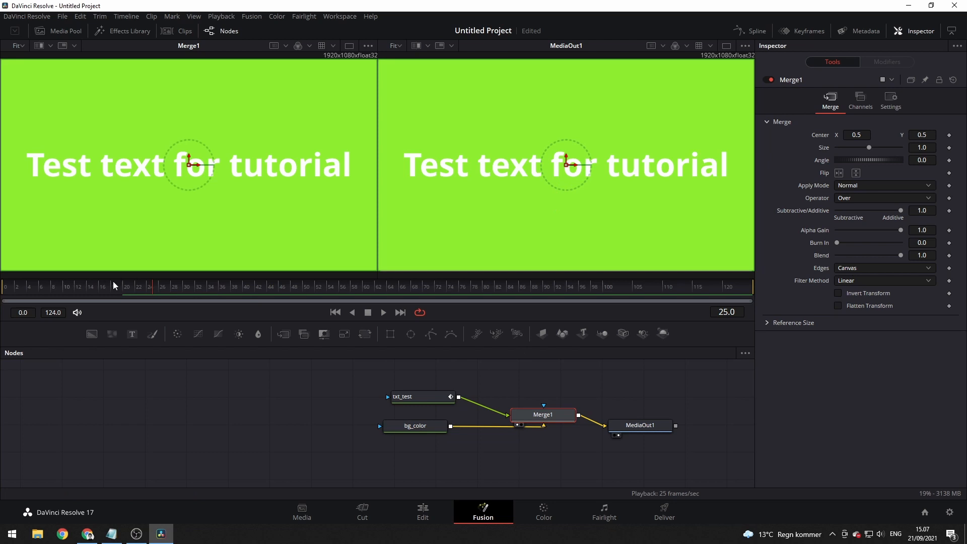
left_click(383, 312)
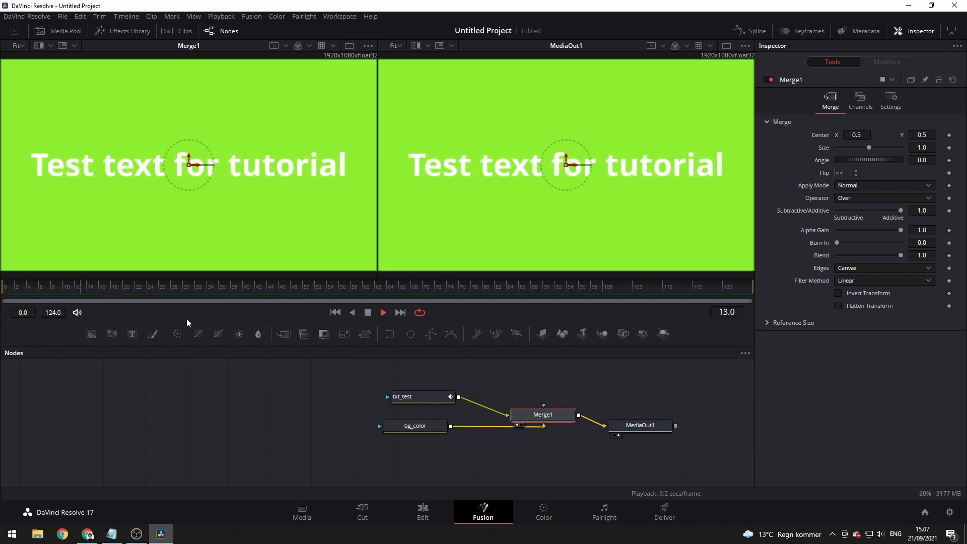